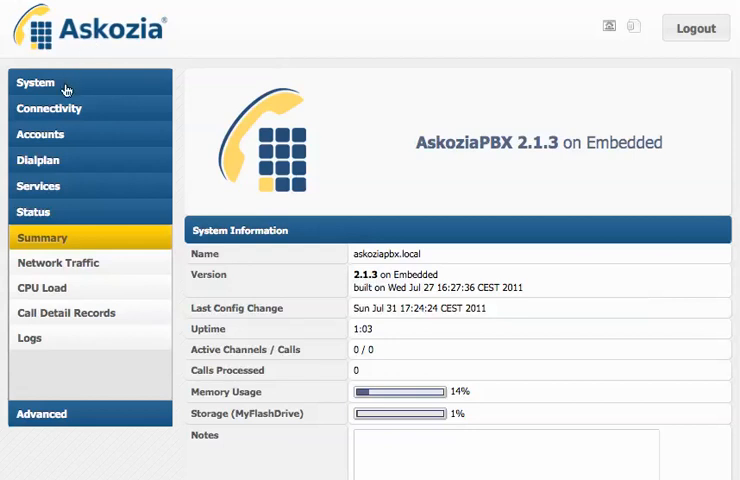
# Open System > Storage to view the active disk MyFlashDrive at /storage/usbdisk1
pyautogui.click(37, 82)
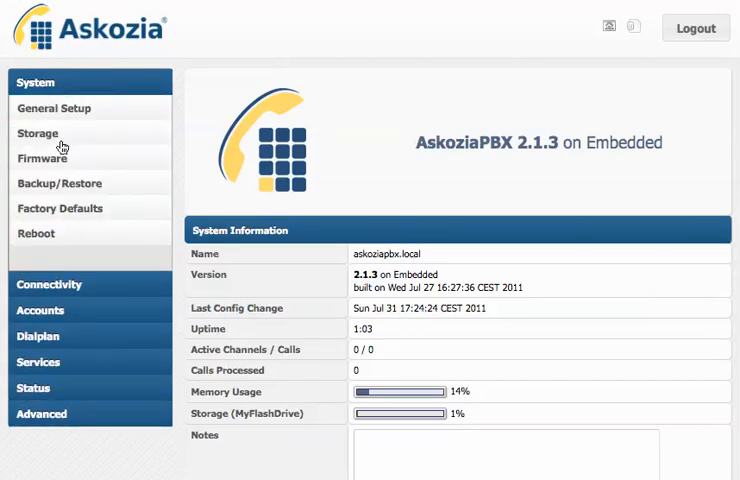
pyautogui.click(38, 133)
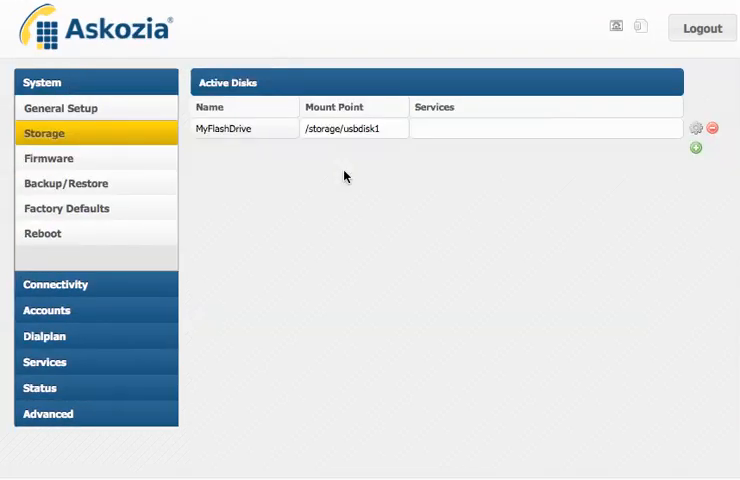
pyautogui.moveTo(410, 201)
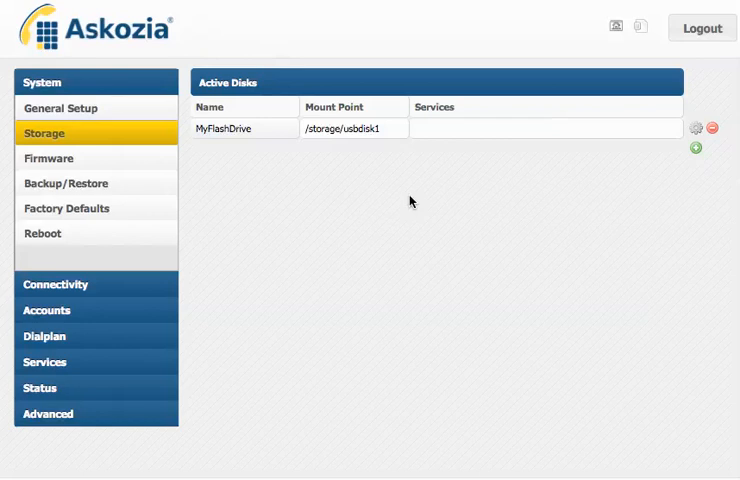
pyautogui.moveTo(577, 178)
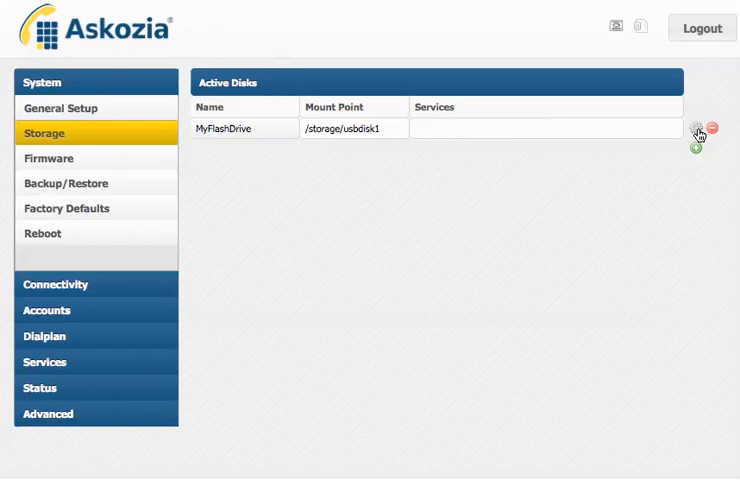
# Enable Media, Persistence, Logs, Fax Archive and Voicemail storage on MyFlashDrive and save
pyautogui.click(694, 130)
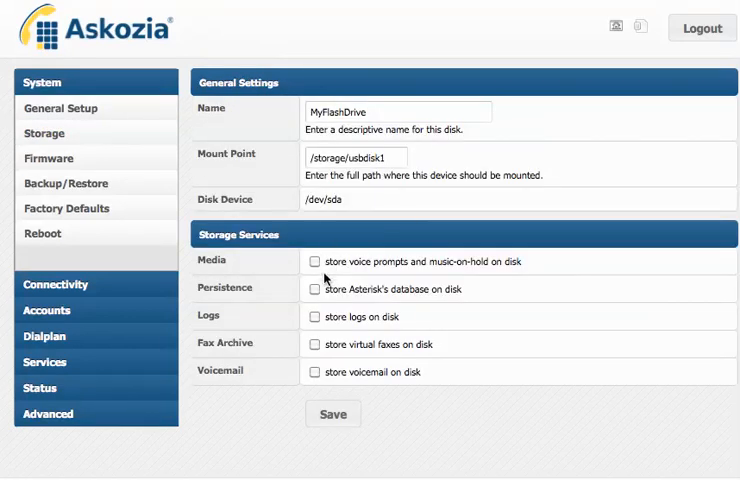
pyautogui.click(313, 262)
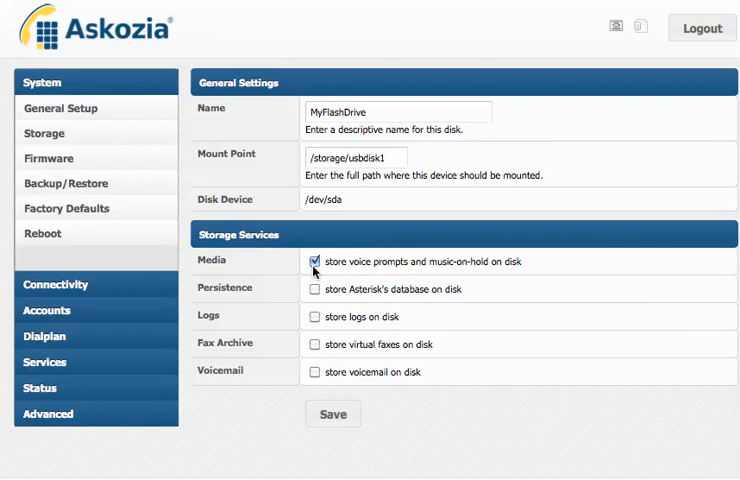
pyautogui.click(311, 289)
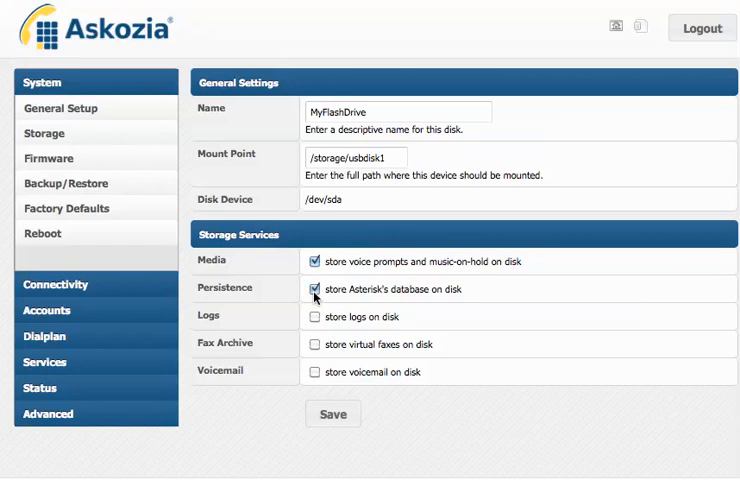
pyautogui.click(311, 317)
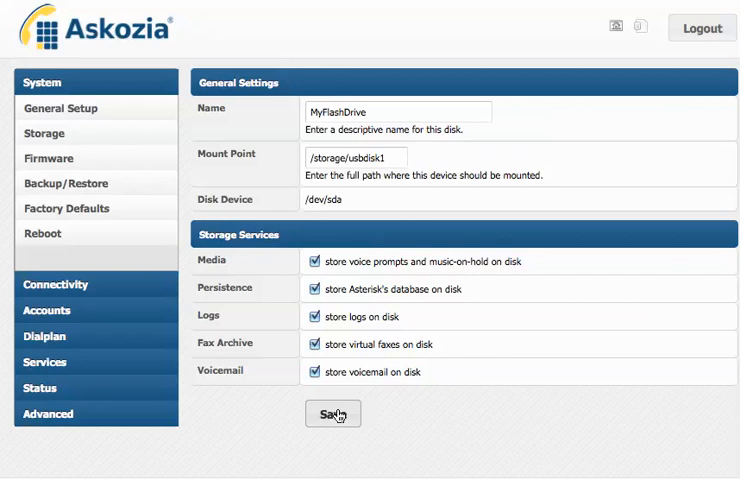
pyautogui.click(333, 413)
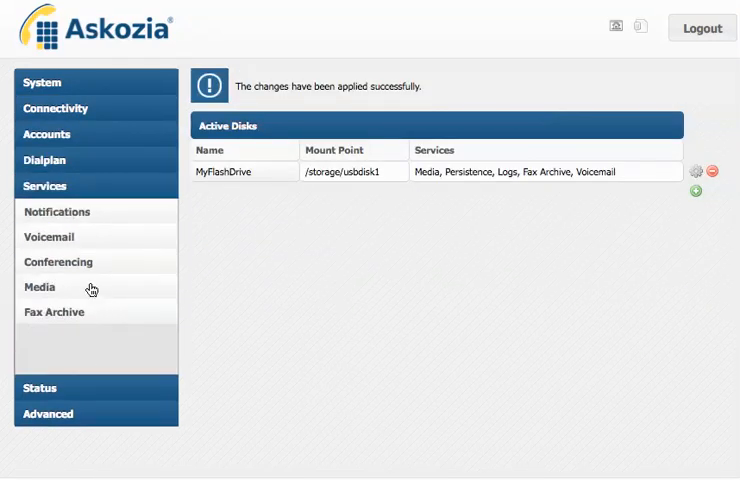
# Activate the custom voicemail greeting on the Media page
pyautogui.click(40, 287)
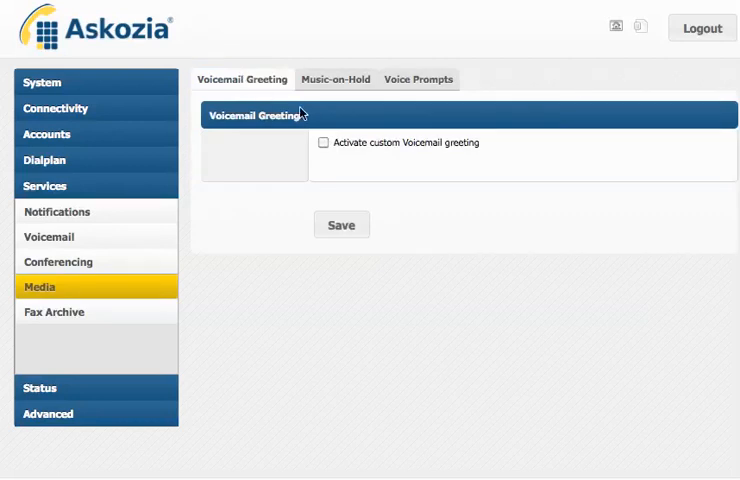
pyautogui.click(322, 143)
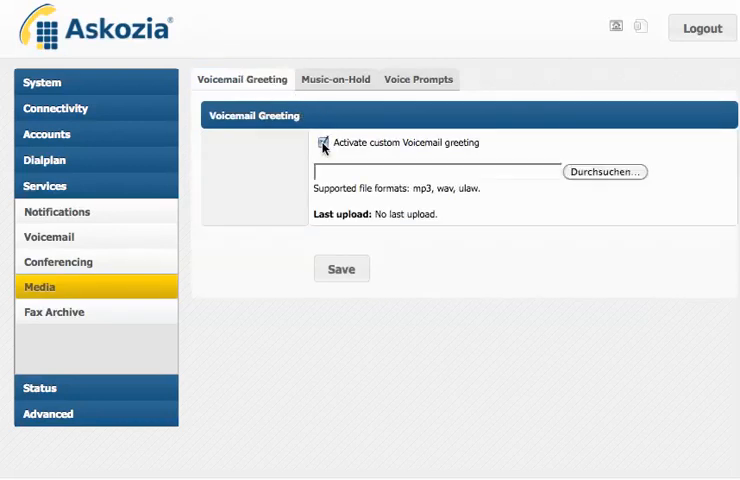
pyautogui.click(325, 142)
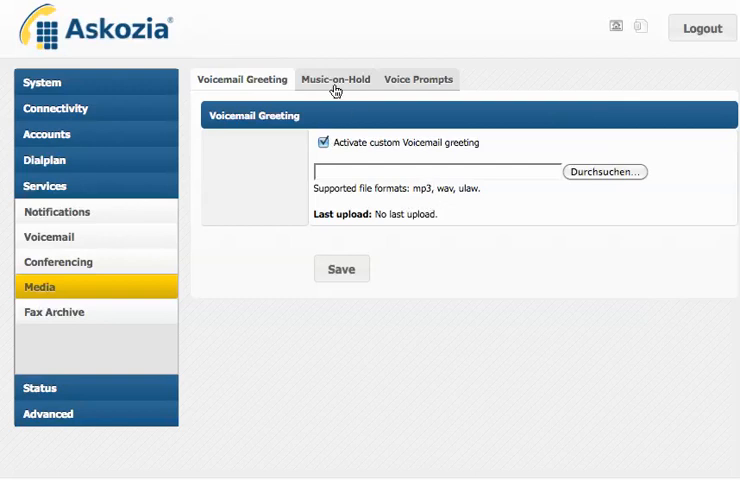
# Activate custom music-on-hold and view the Voice Prompts language sets
pyautogui.click(334, 79)
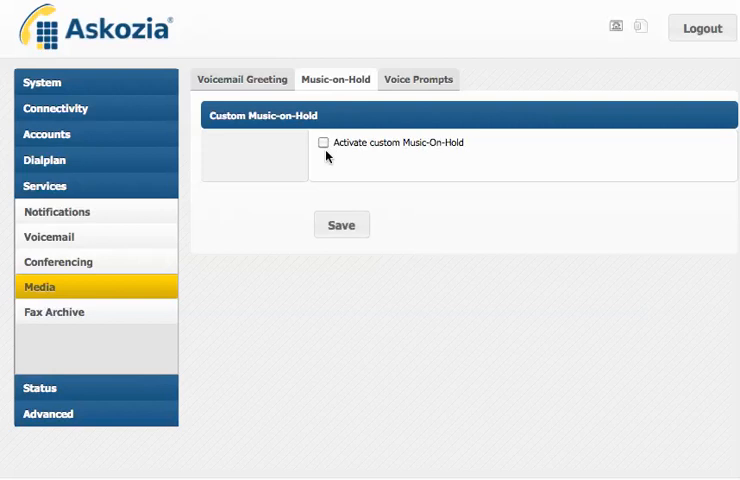
pyautogui.click(323, 142)
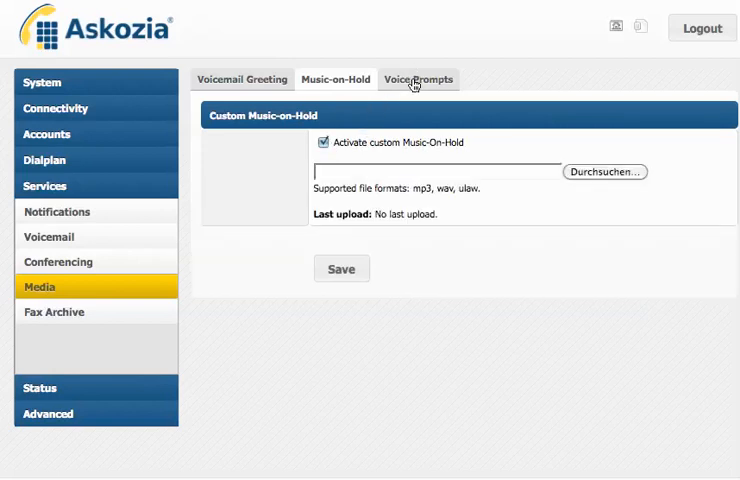
pyautogui.click(418, 79)
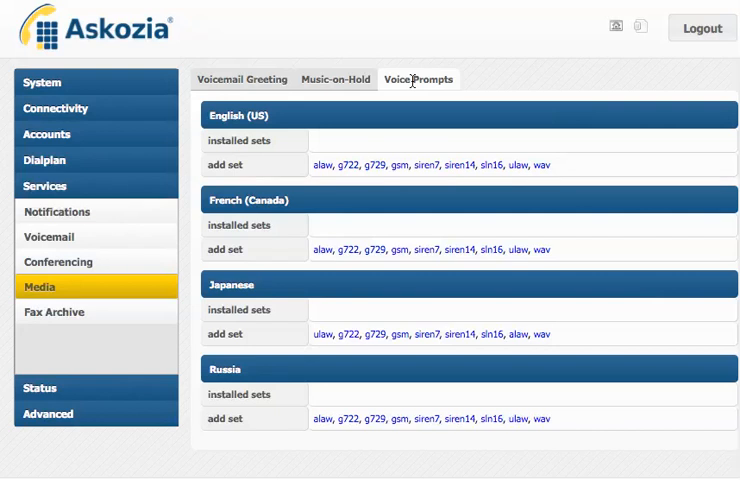
pyautogui.moveTo(327, 163)
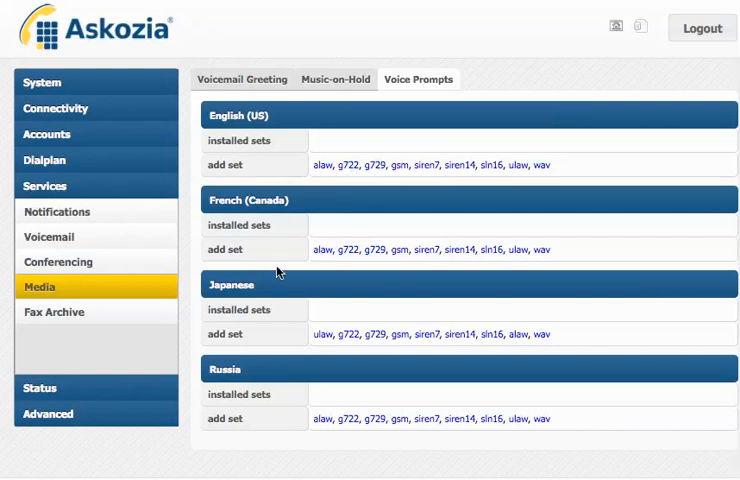
pyautogui.moveTo(145, 268)
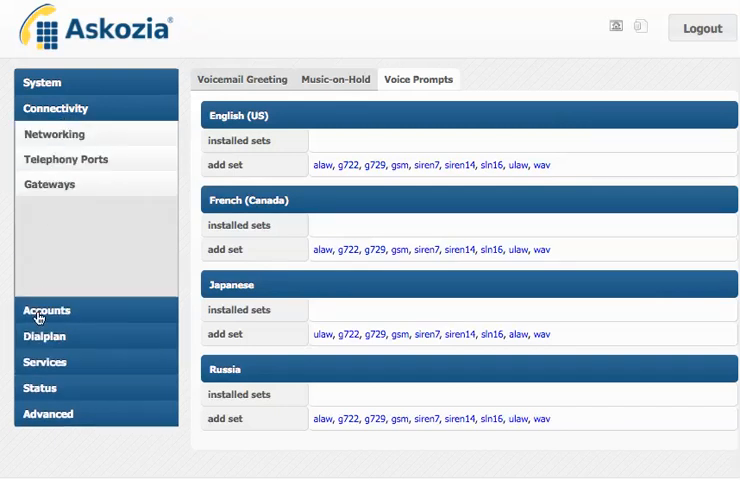
# Show fax 103's general settings, then expand the Services and Status menus
pyautogui.click(47, 309)
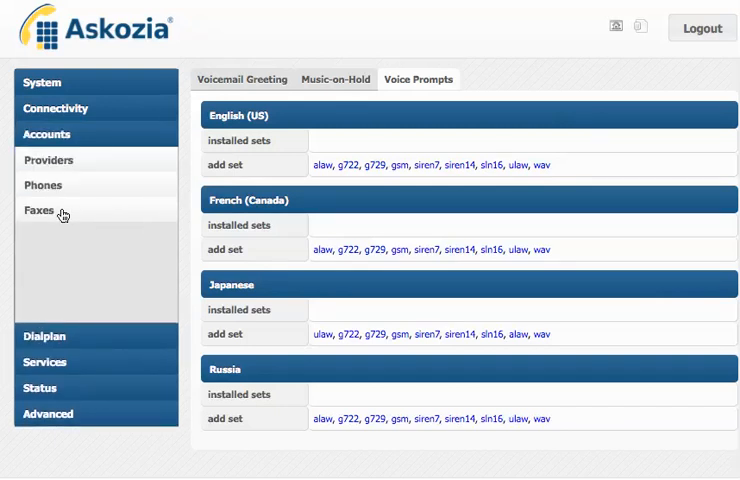
pyautogui.click(42, 210)
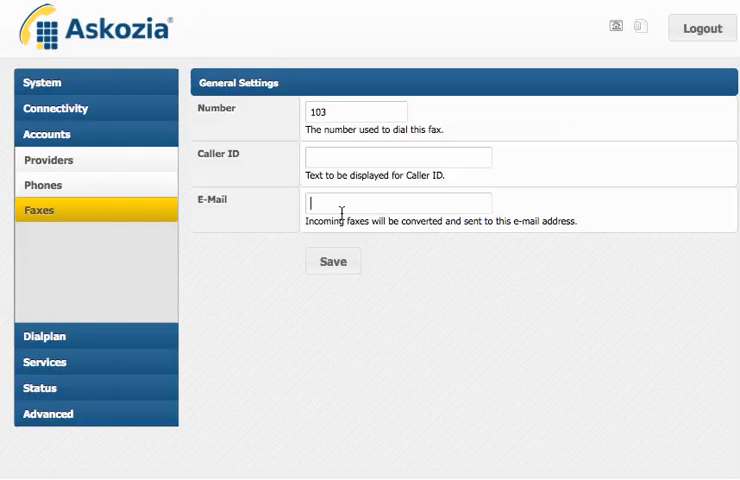
pyautogui.moveTo(227, 236)
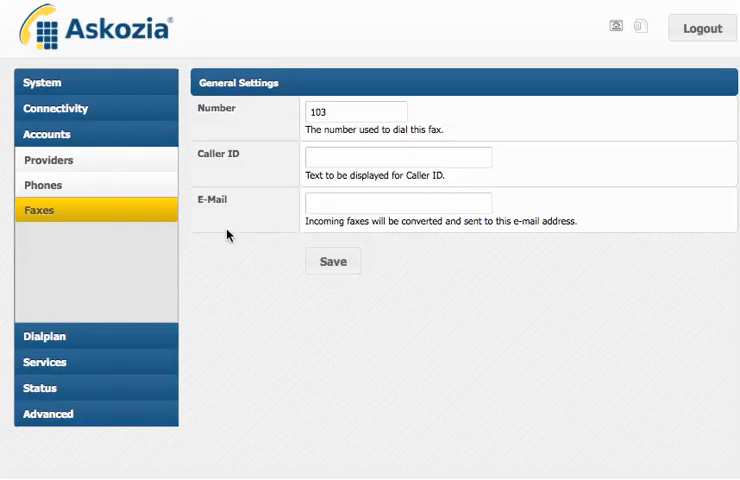
pyautogui.click(45, 186)
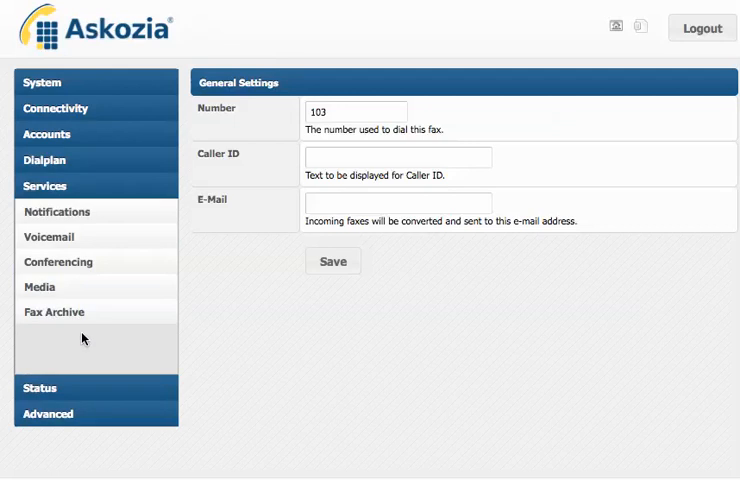
pyautogui.moveTo(85, 318)
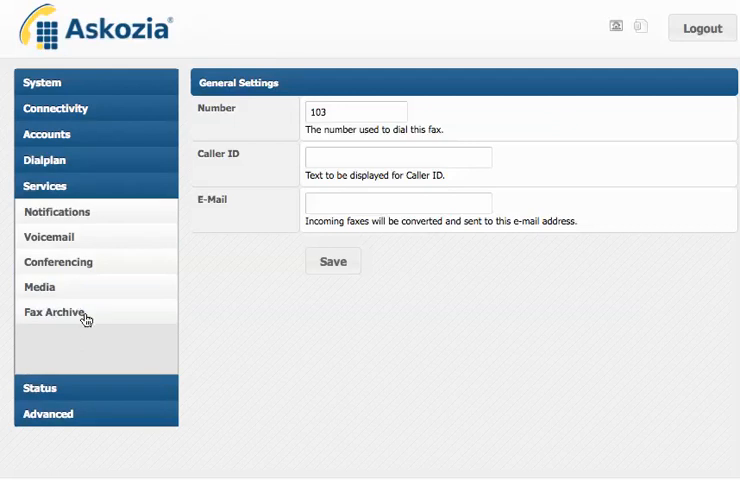
pyautogui.moveTo(79, 383)
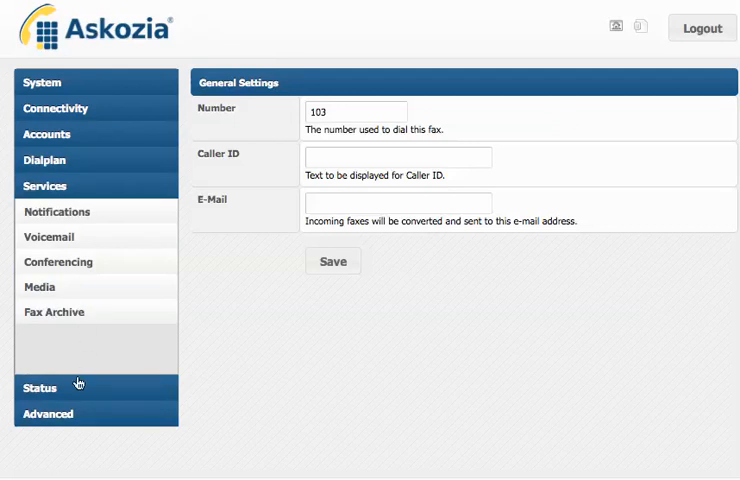
pyautogui.click(40, 388)
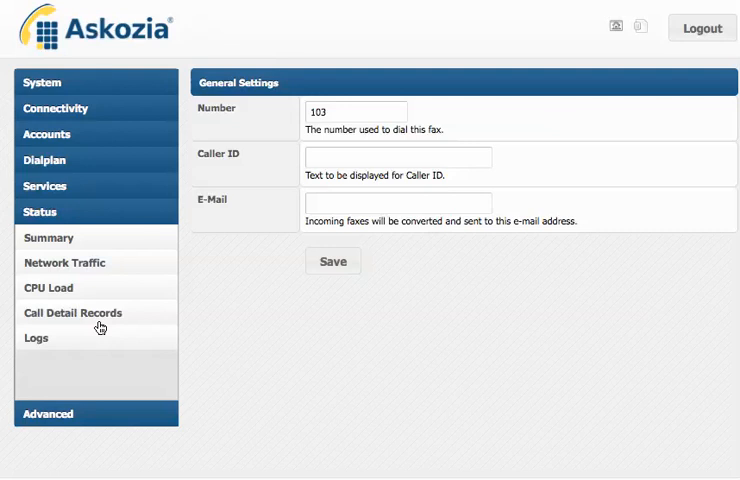
pyautogui.moveTo(99, 323)
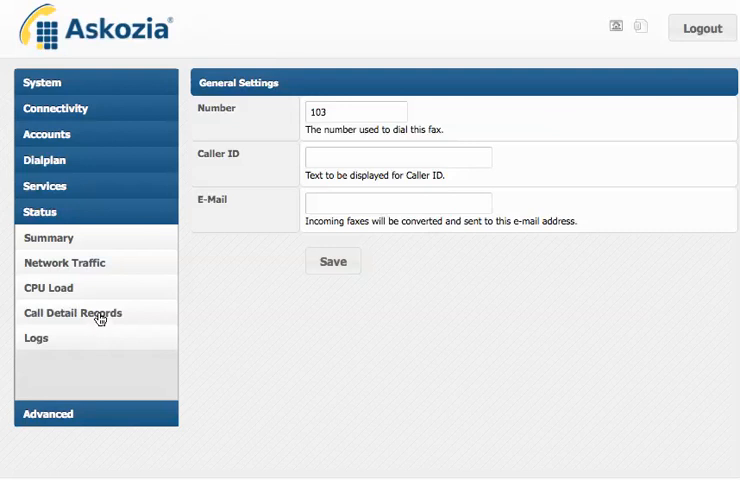
# Download a PDF call detail record for extension 101, 2011-07-01 to 2011-07-31
pyautogui.click(72, 313)
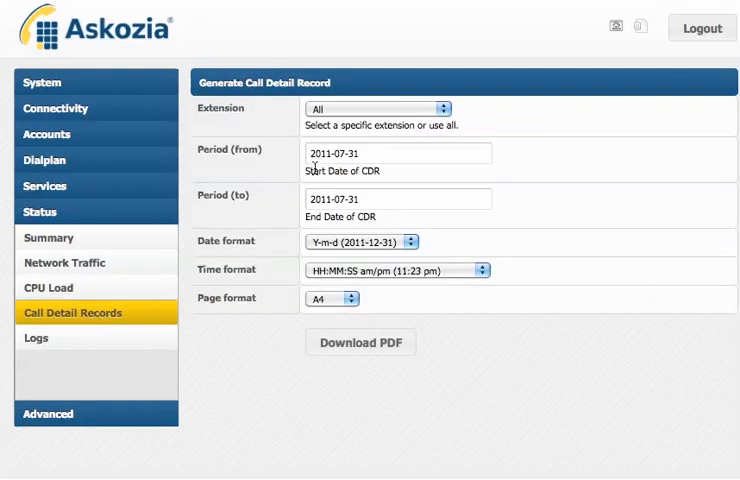
pyautogui.click(378, 108)
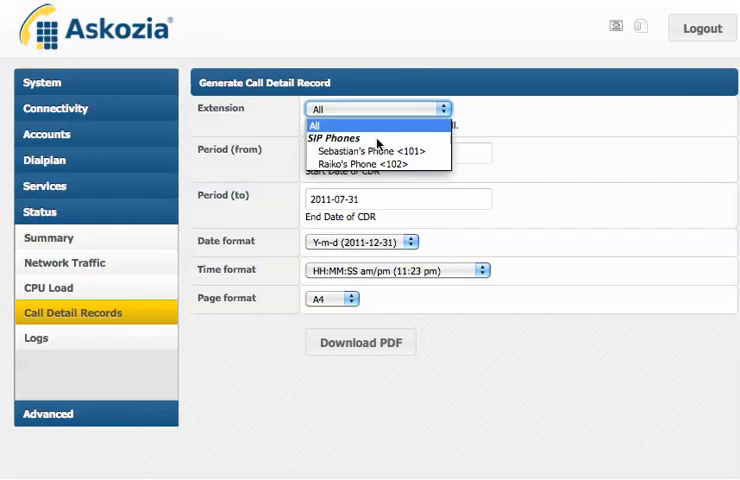
pyautogui.click(360, 151)
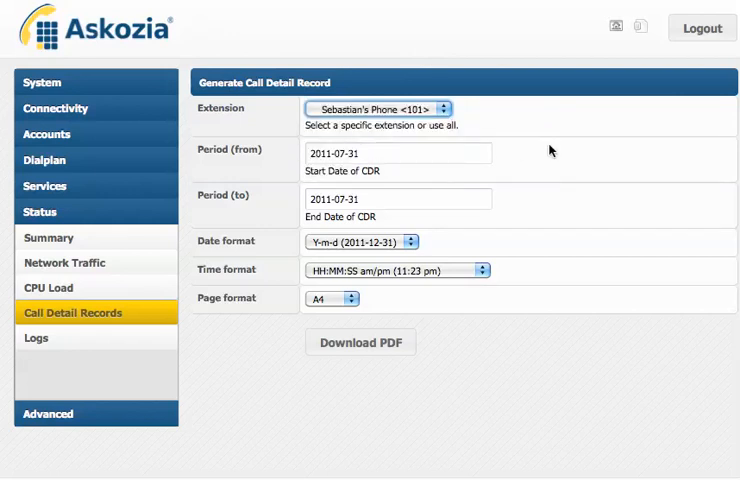
pyautogui.click(397, 153)
pyautogui.write('0')
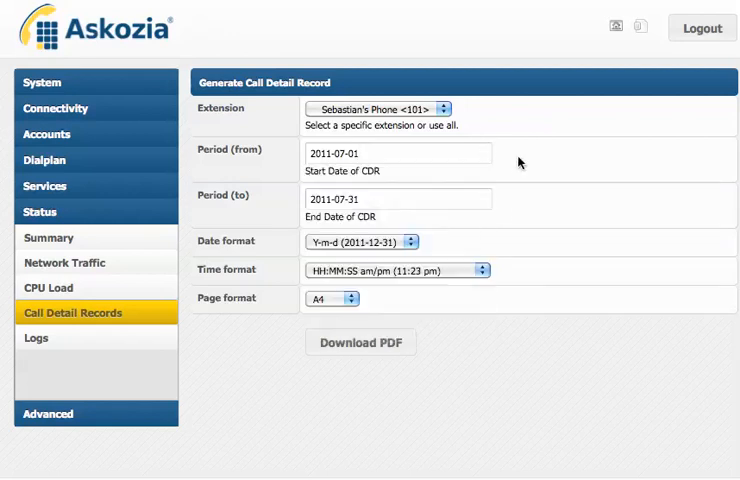
pyautogui.moveTo(401, 227)
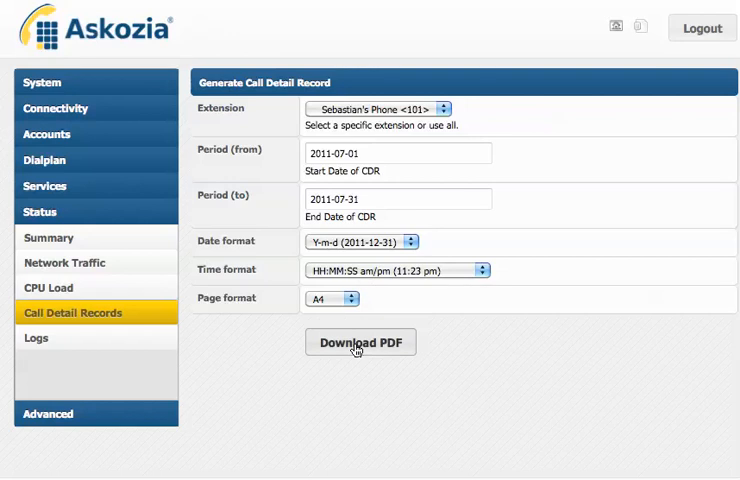
pyautogui.click(360, 342)
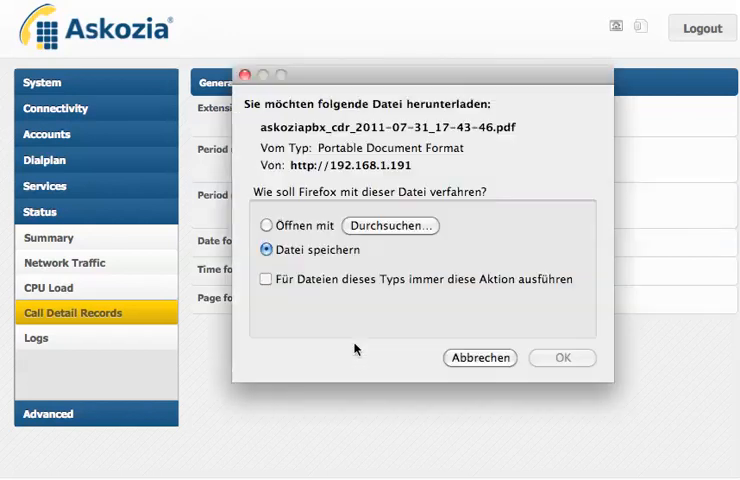